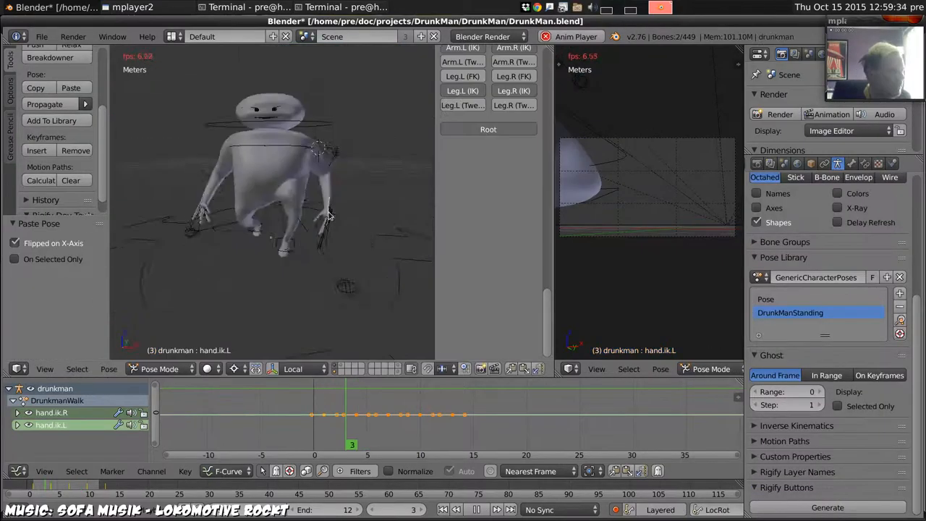
Load Set-Bar1.blend and go to frame 1972 with the drunkman_proxy rig in Pose Mode.
click(41, 36)
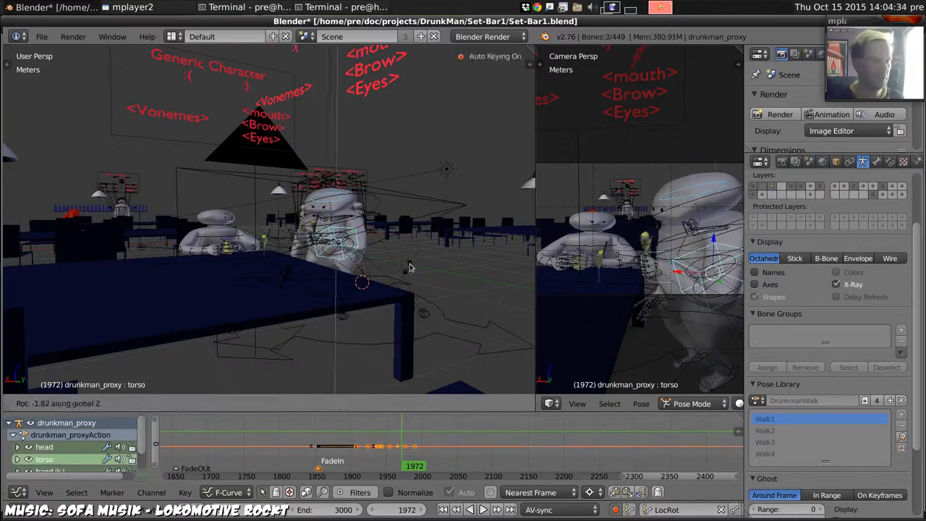
Select the Shandy_proxy rig and bring up the timeline's Editor Type menu.
click(778, 113)
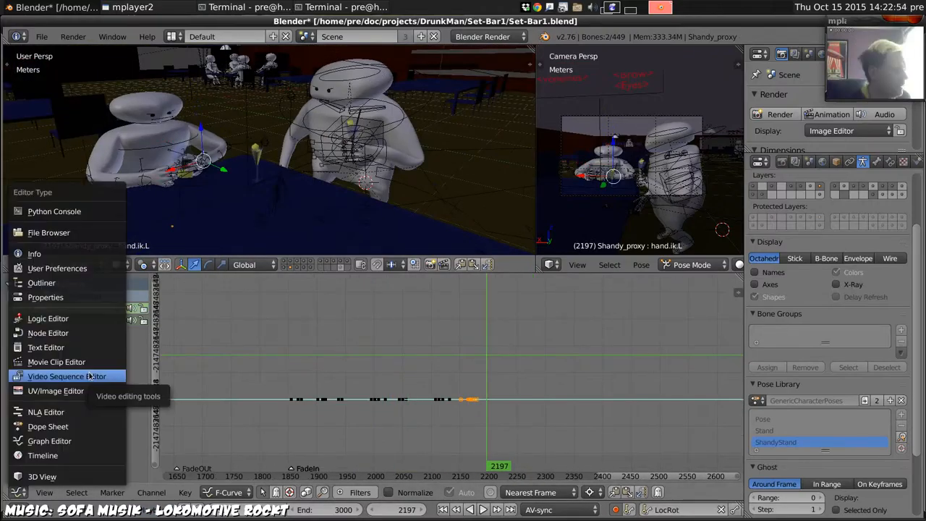
Rotate the drunkman_proxy hand and thumb bones so he raises the martini glass toward his mouth at frame 2464.
click(67, 376)
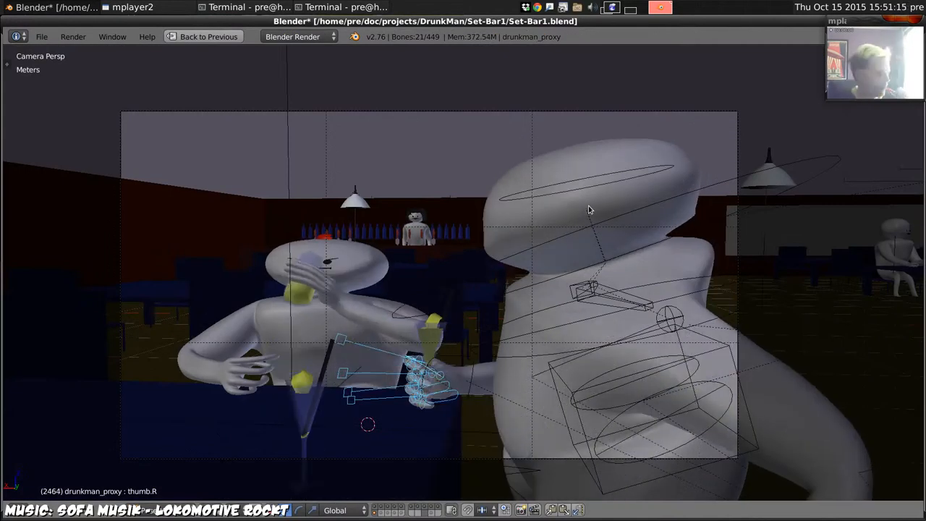
Add Empty, Splash and SplashExagerate shape keys to Drink.006 and keyframe their values in the Dope Sheet.
click(209, 36)
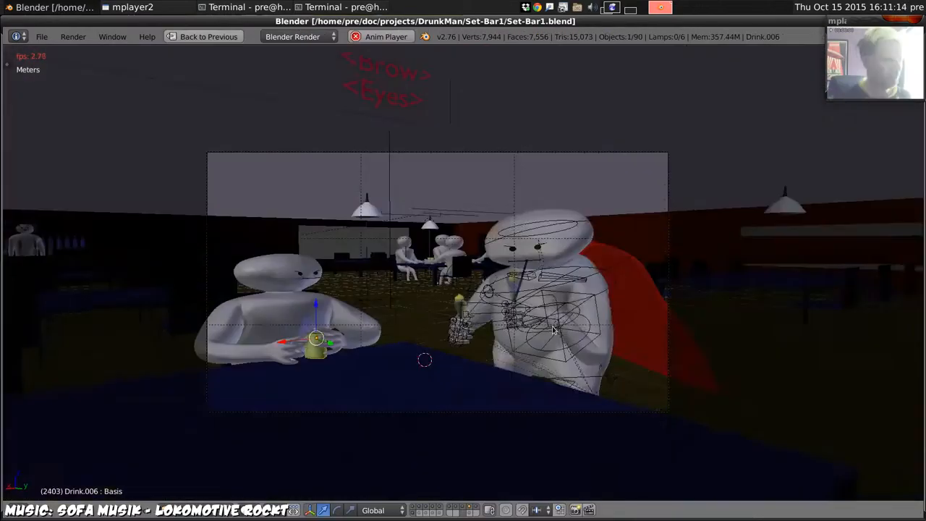
click(208, 36)
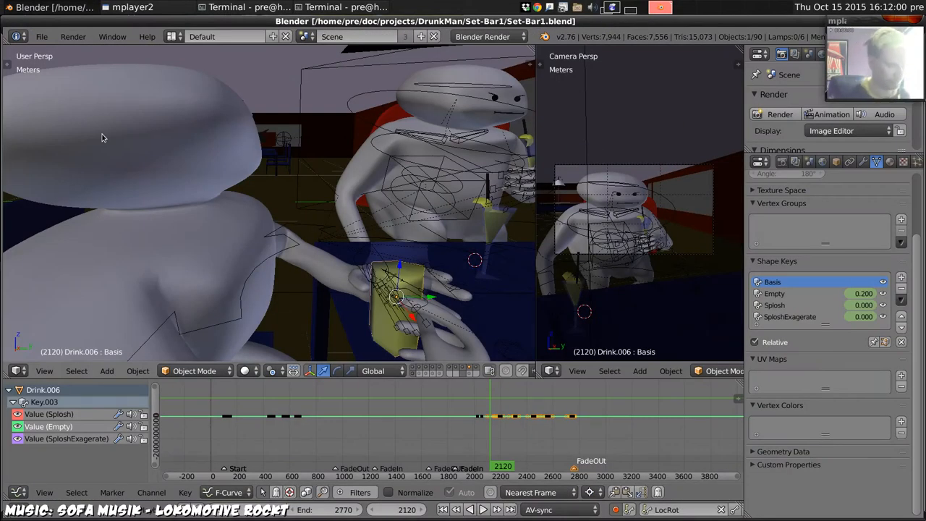